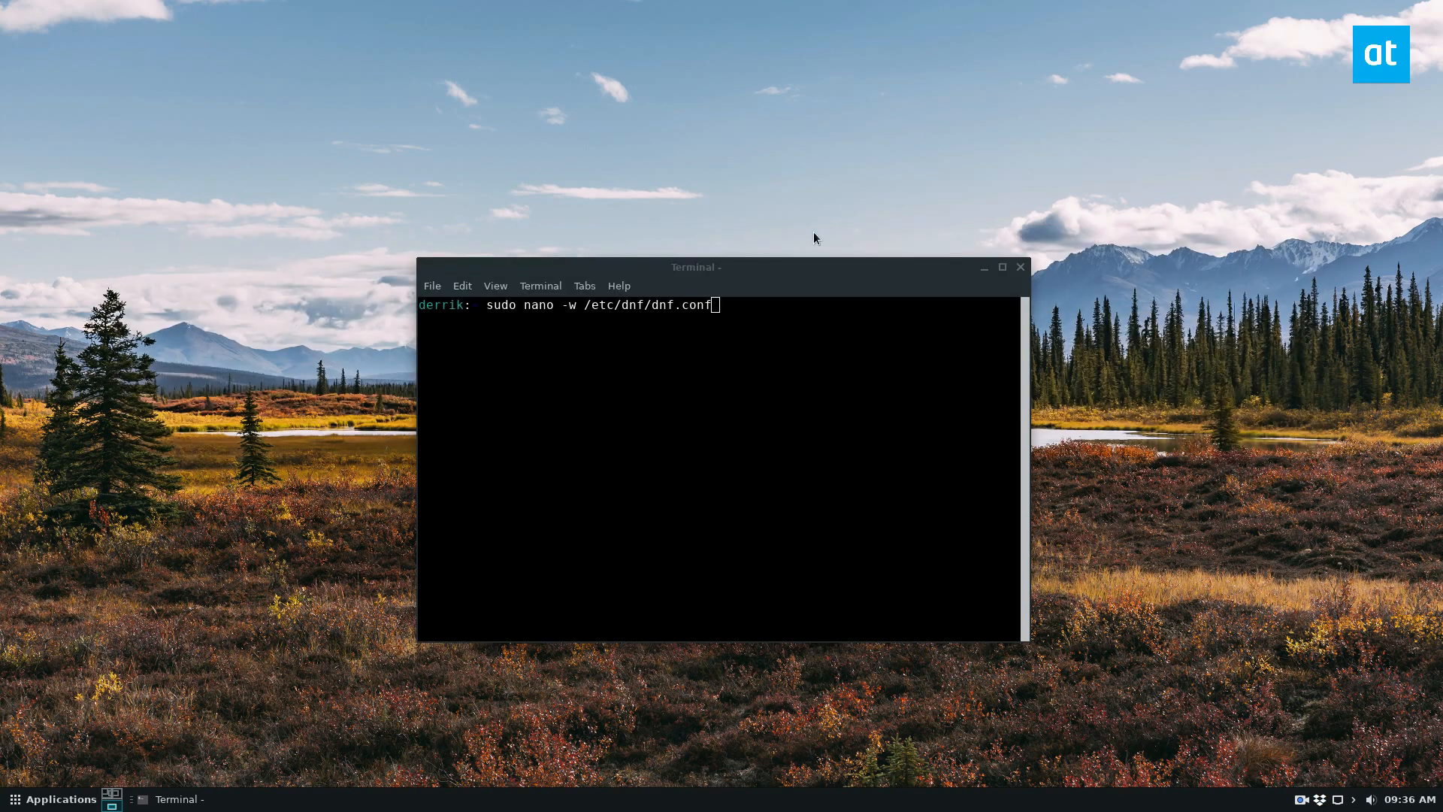
Add the line fastestmirror=true at the end of /etc/dnf/dnf.conf in nano.
{"action": "left_click_drag", "start_coordinate": [695, 268], "coordinate": [630, 171]}
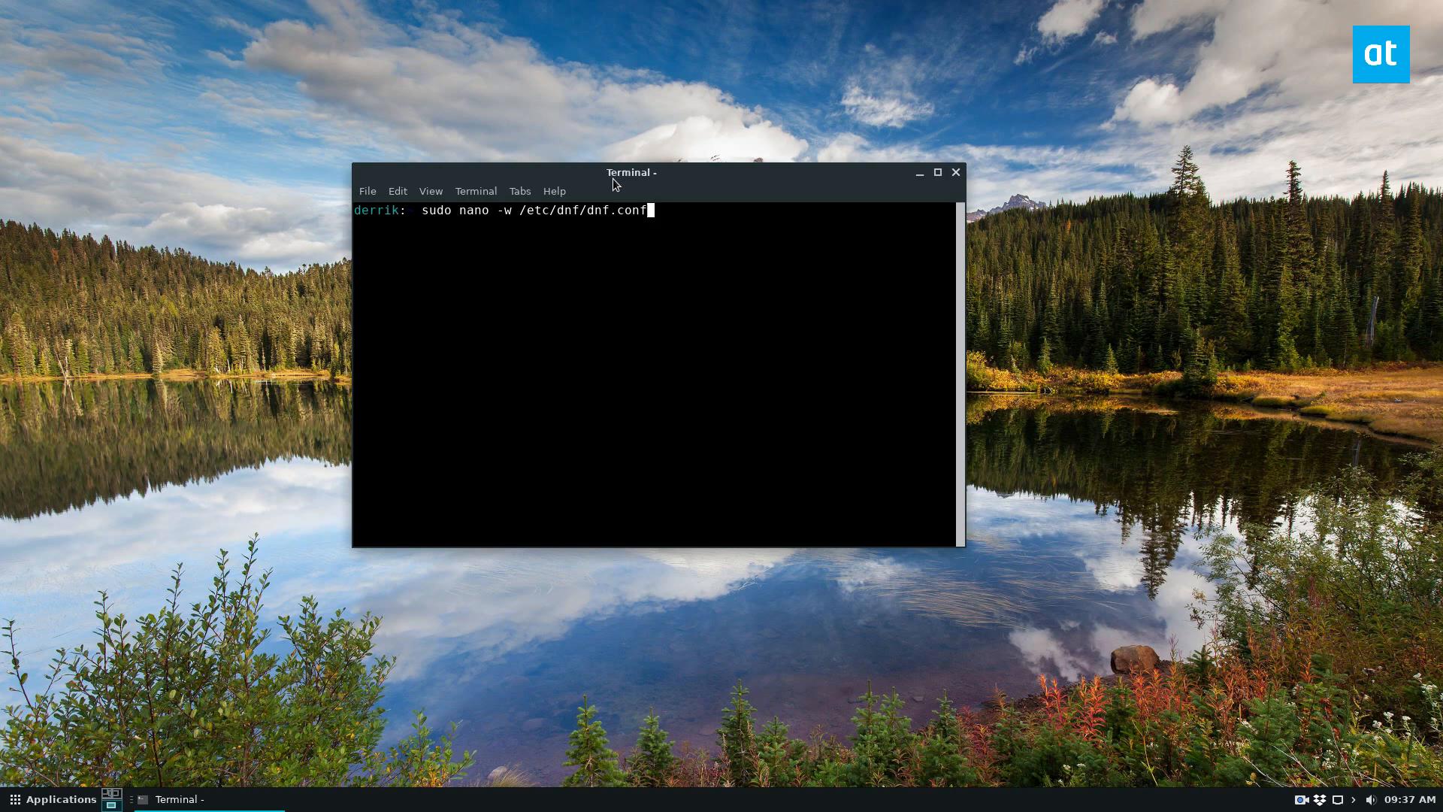
{"action": "left_click_drag", "start_coordinate": [631, 171], "coordinate": [625, 118]}
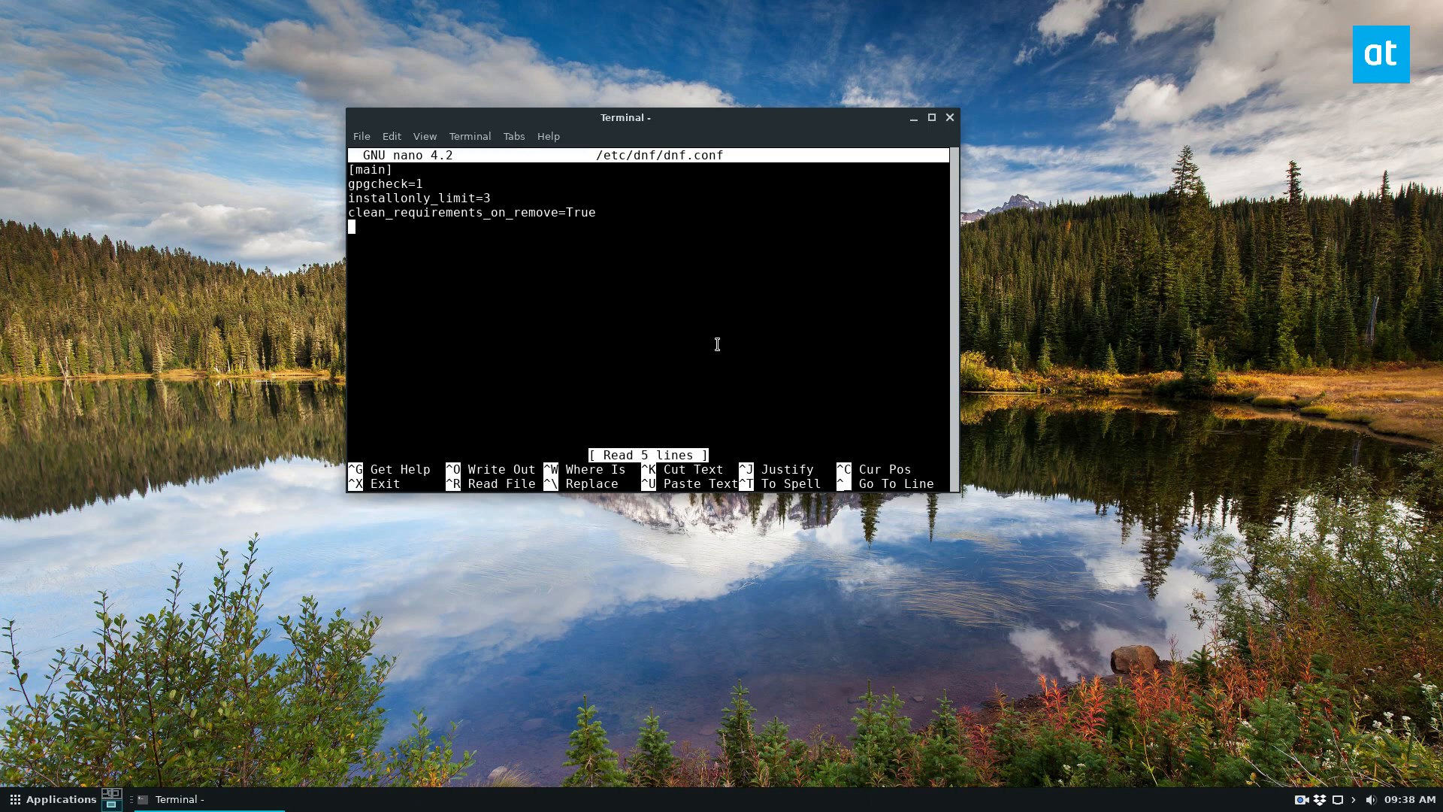
{"action": "mouse_move", "coordinate": [1011, 559]}
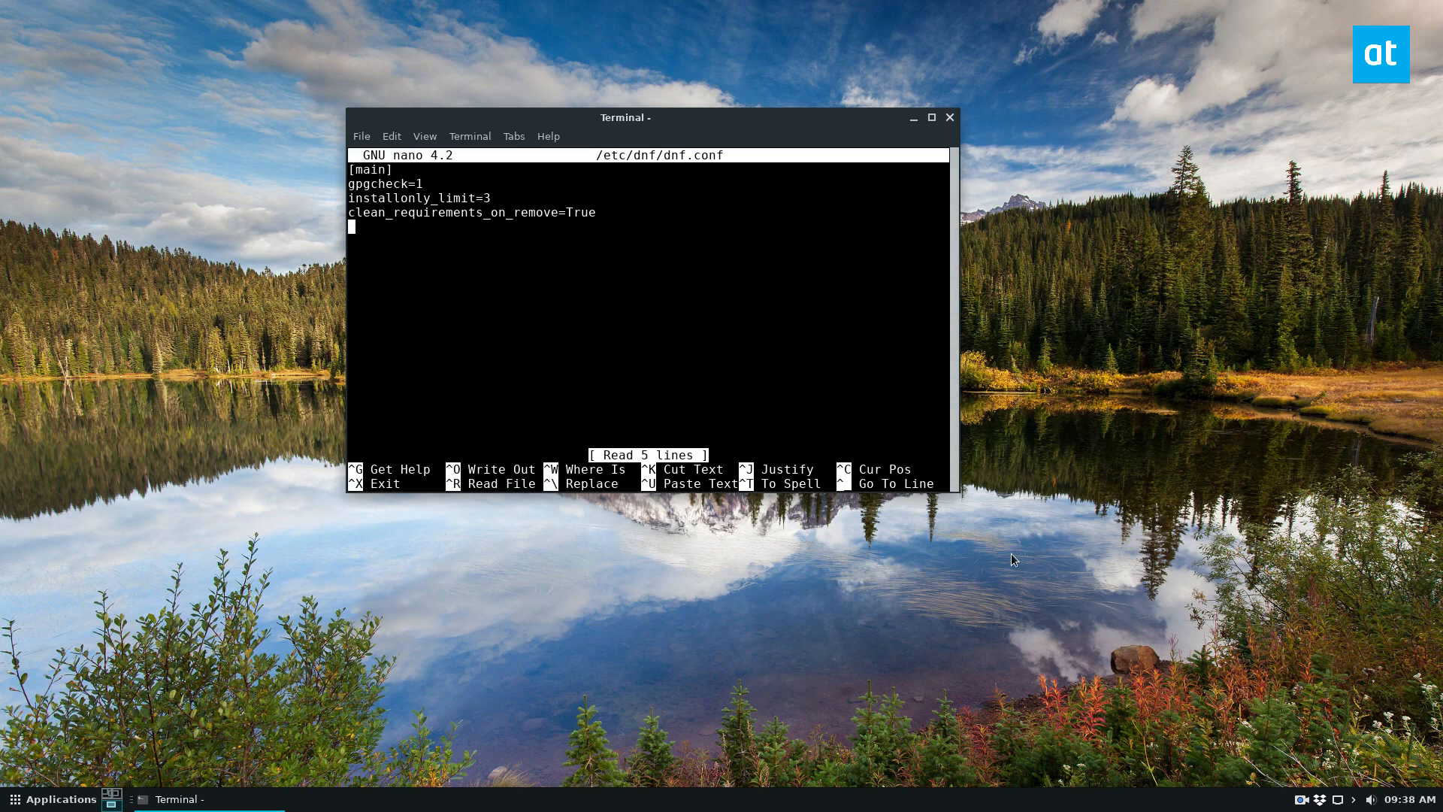
{"action": "mouse_move", "coordinate": [1078, 318]}
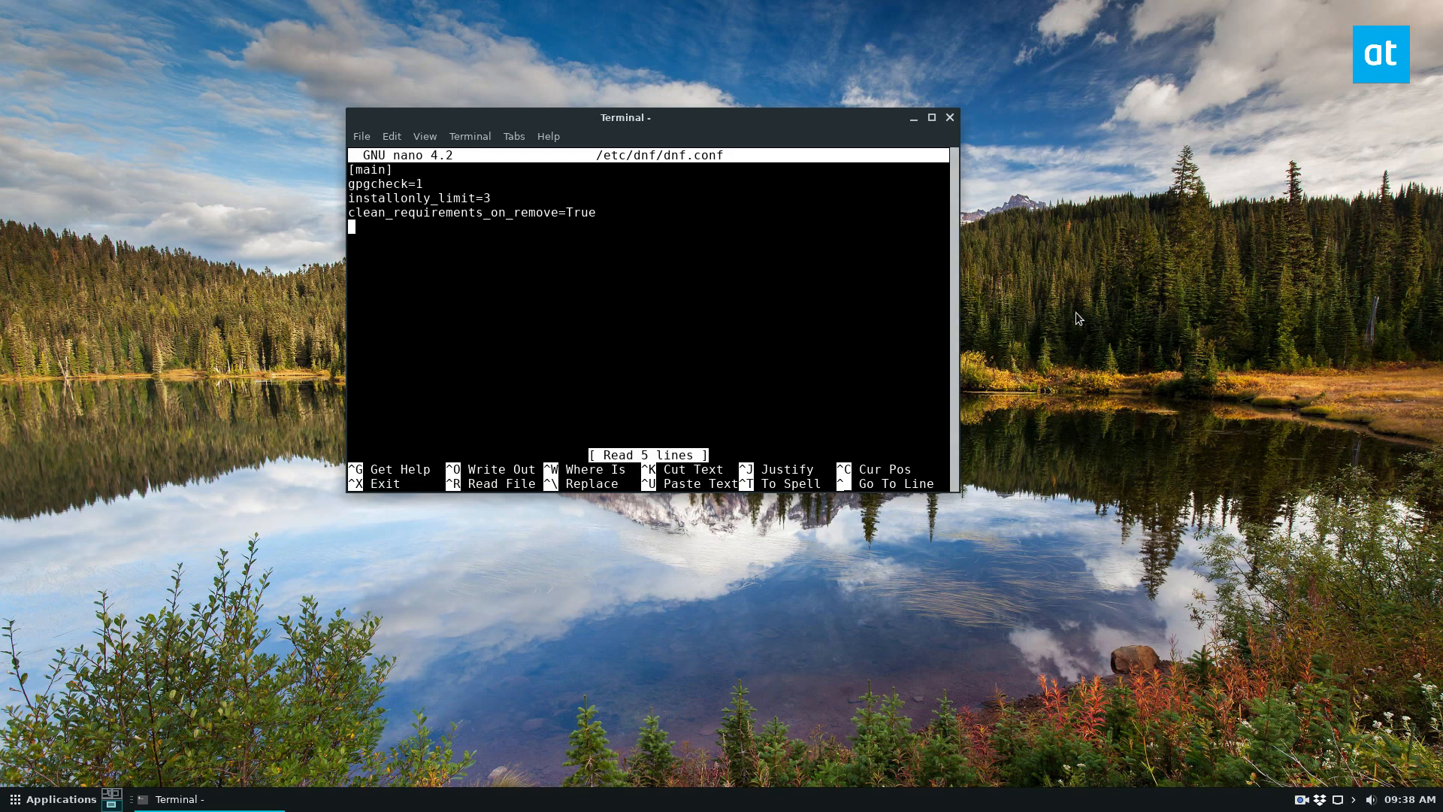
{"action": "mouse_move", "coordinate": [1034, 452]}
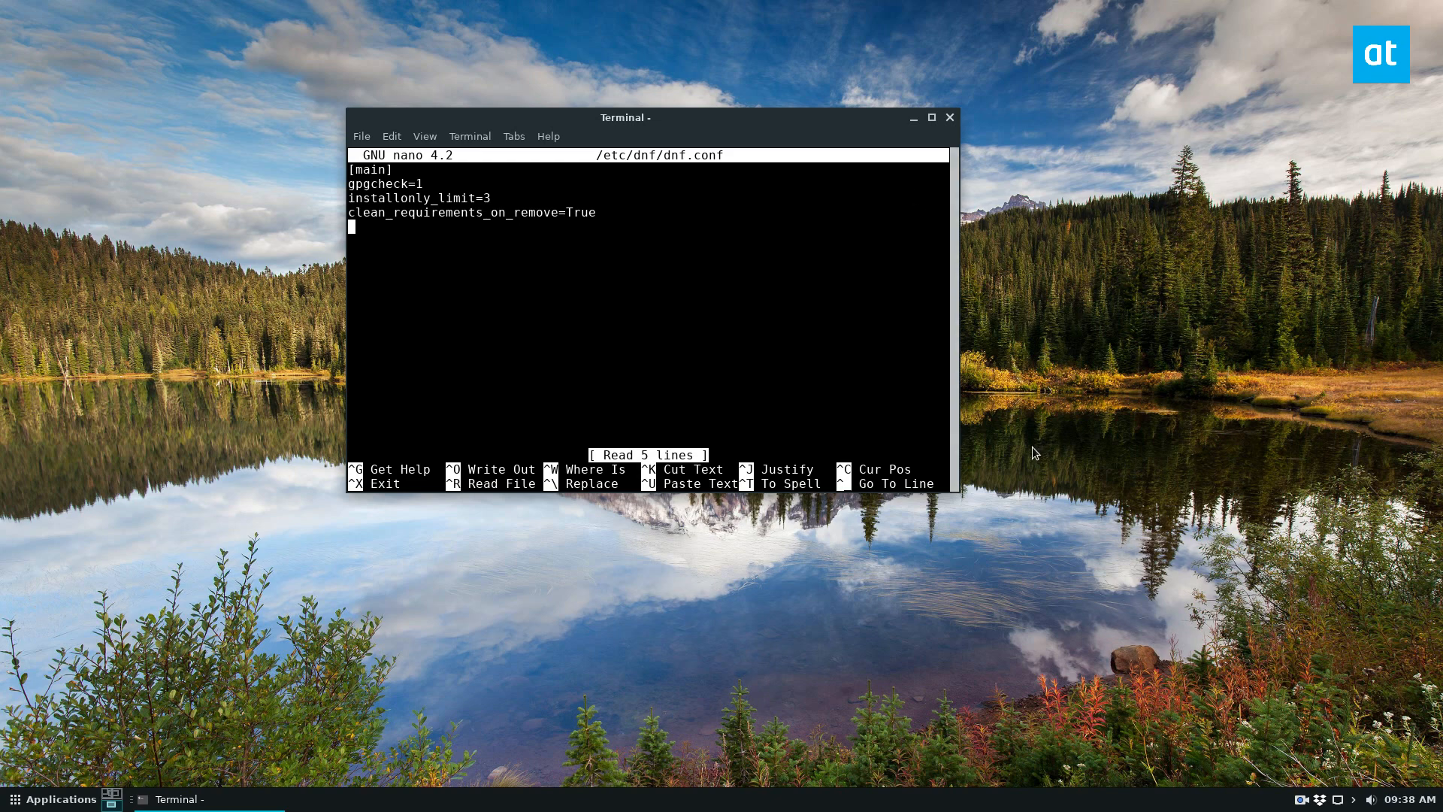
{"action": "type", "text": "fastest,"}
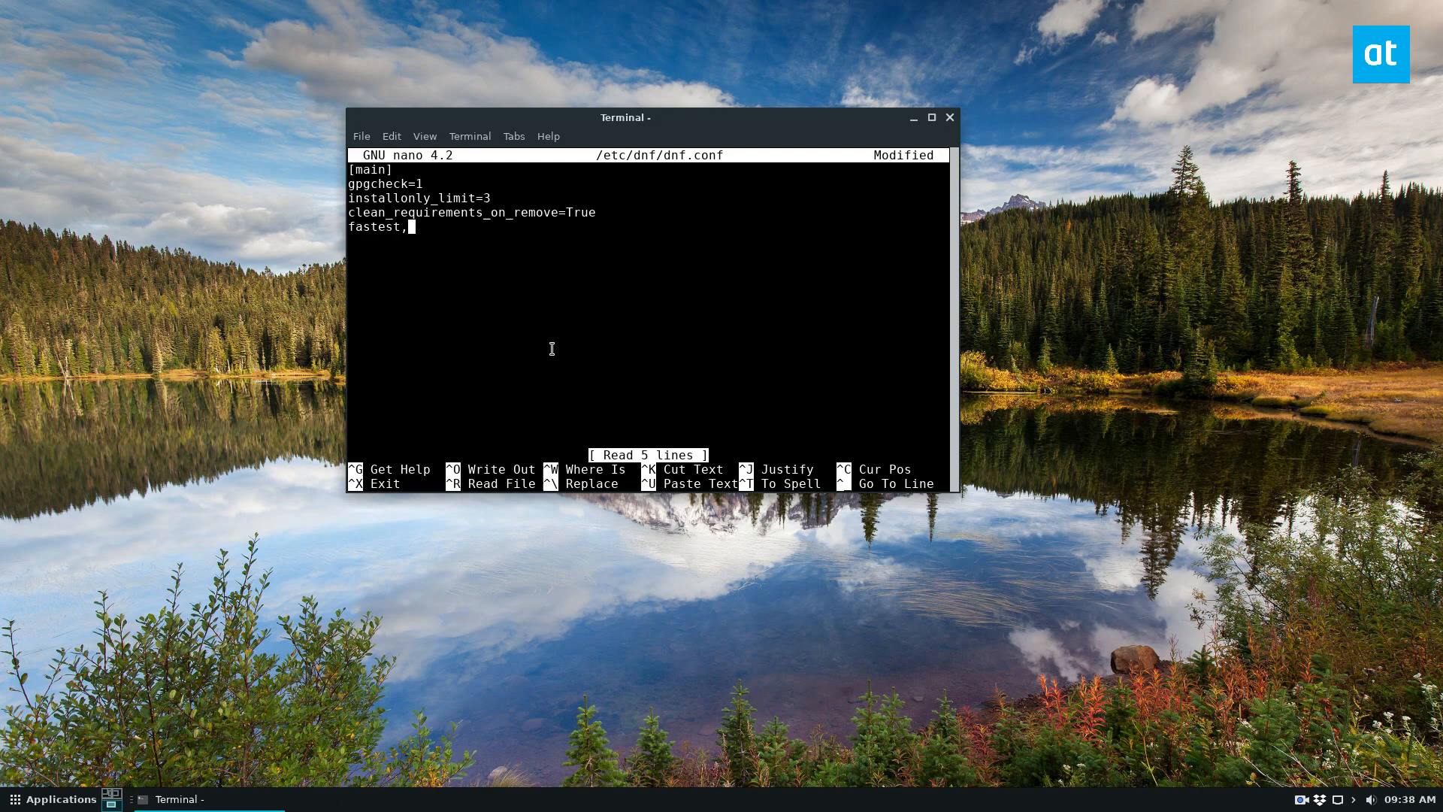
{"action": "type", "text": "mirror"}
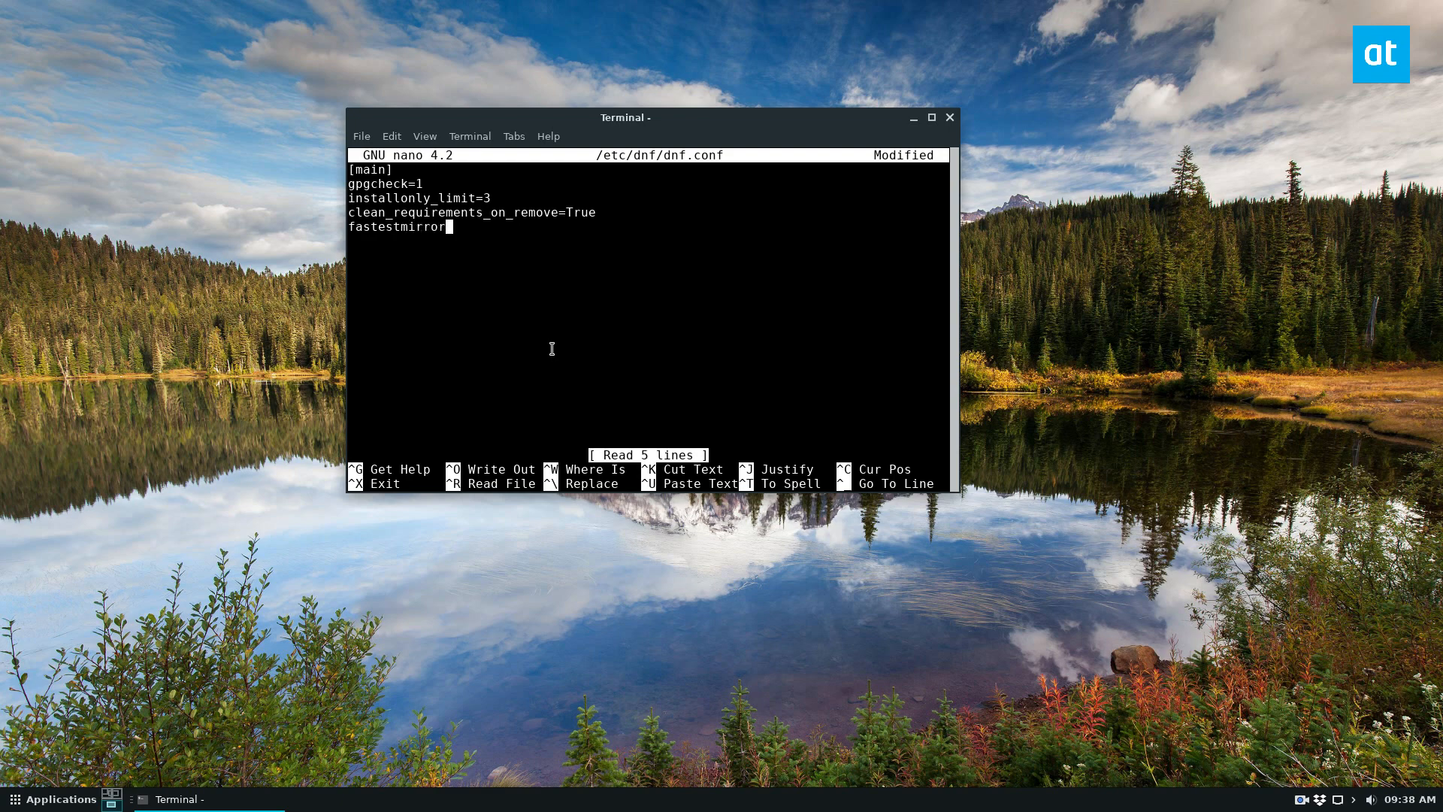
{"action": "type", "text": "trus"}
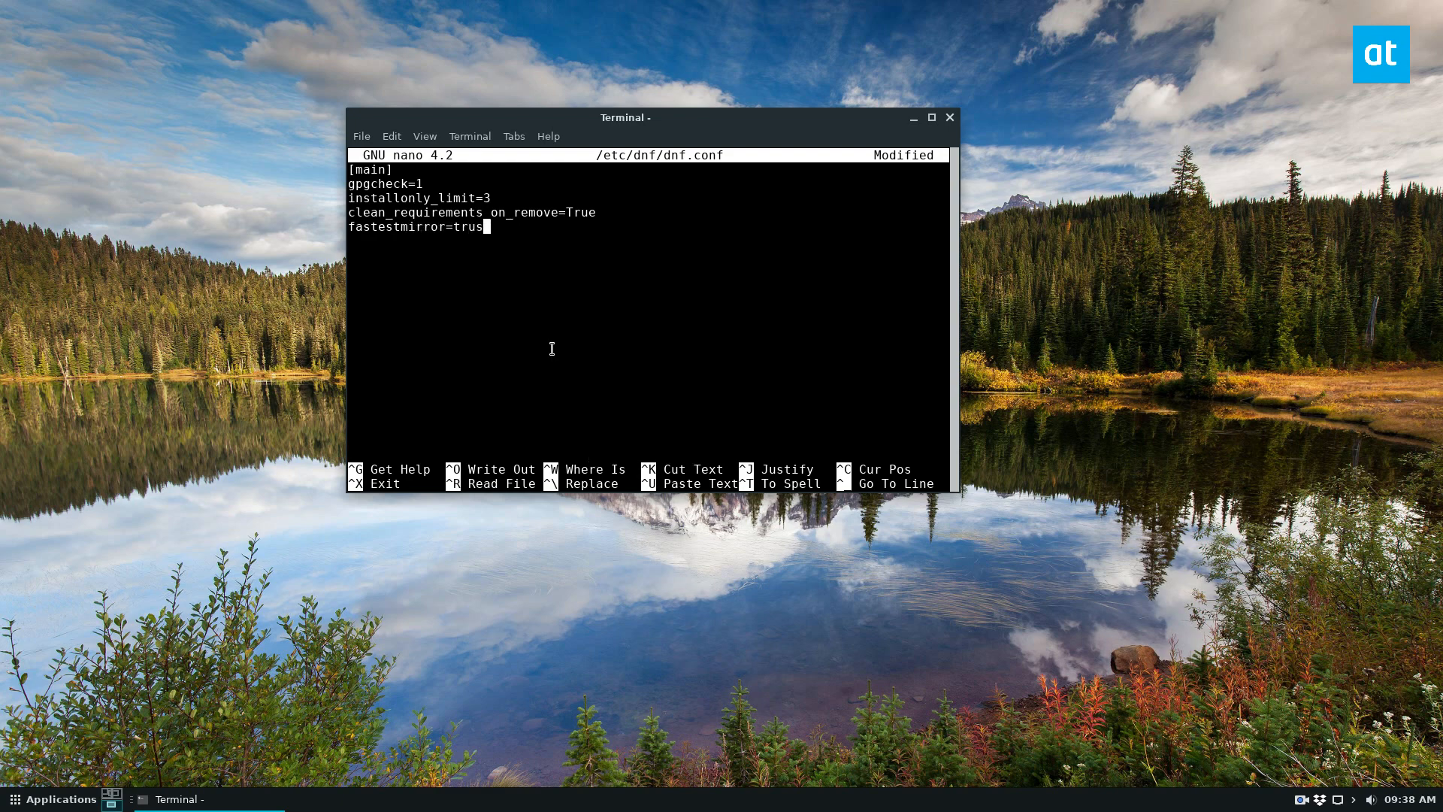
{"action": "type", "text": "e"}
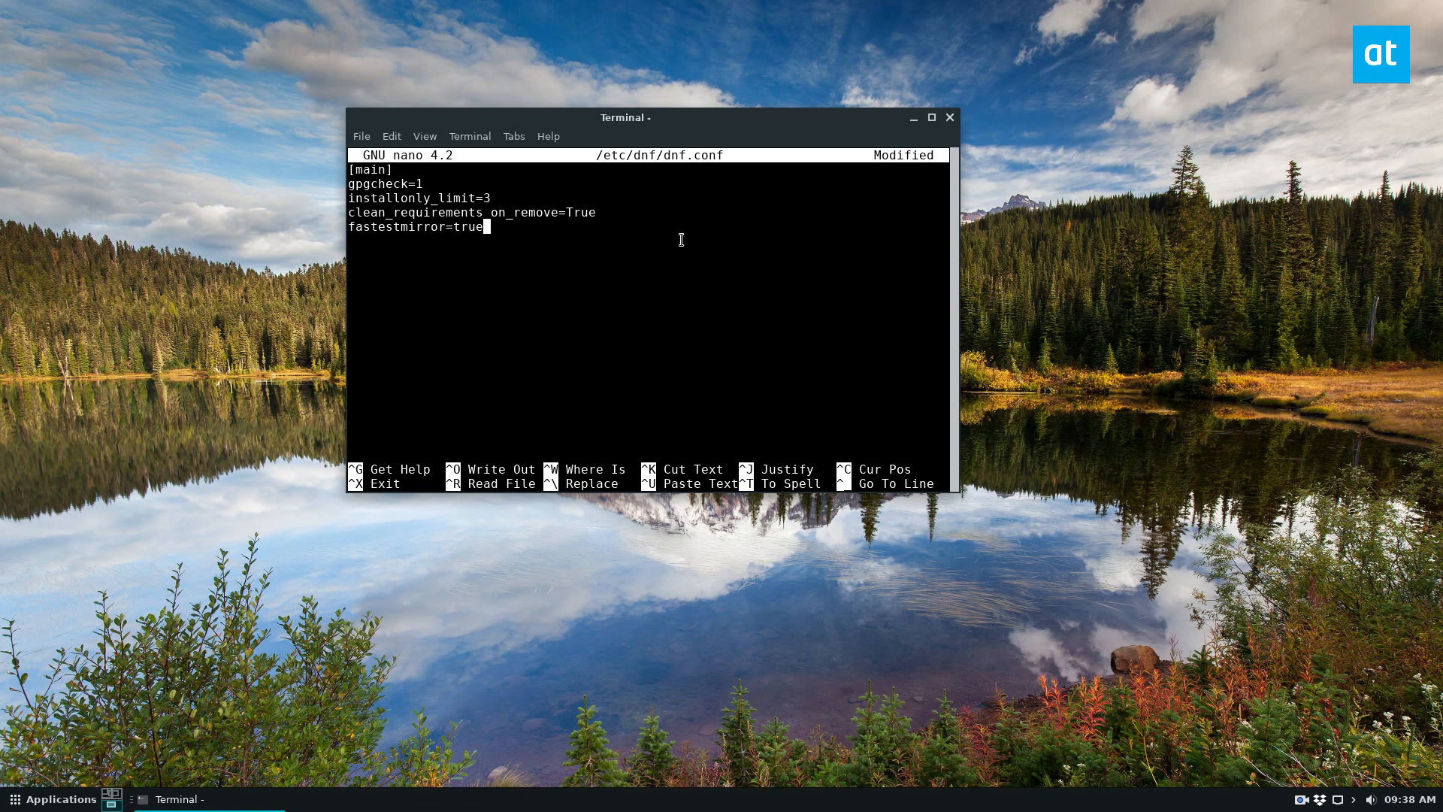
{"action": "mouse_move", "coordinate": [597, 72]}
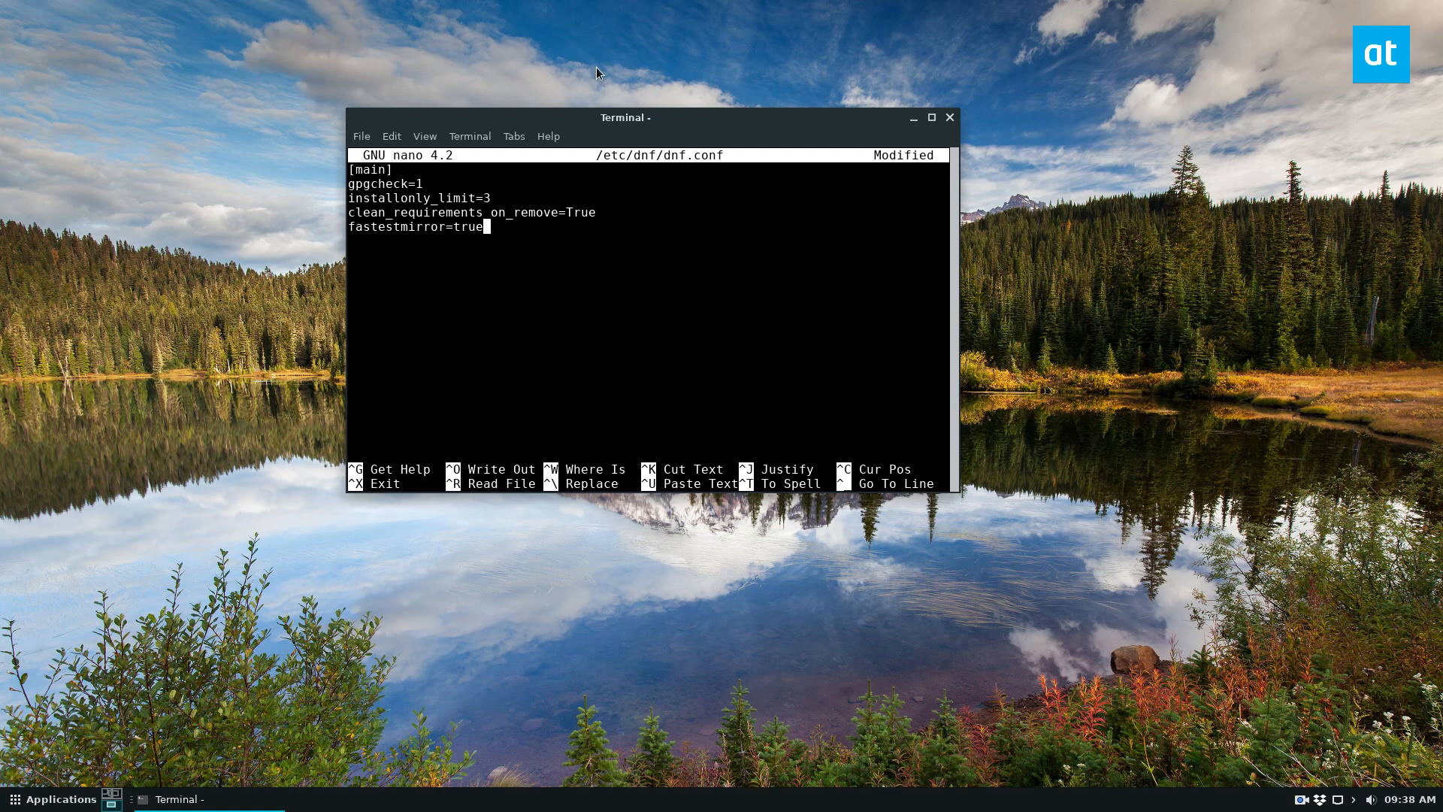
{"action": "mouse_move", "coordinate": [427, 110]}
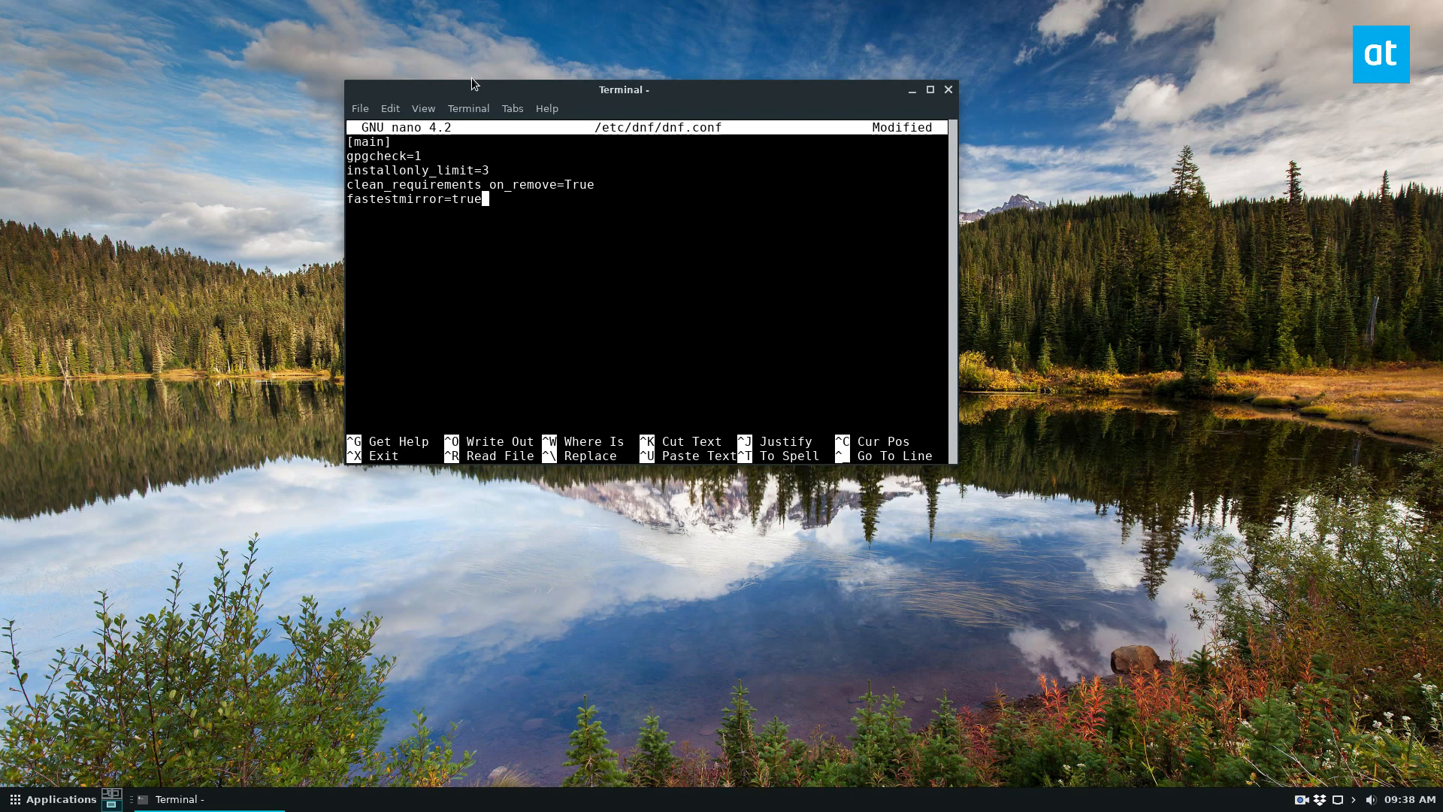
Add max_parallel_downloads=10 to dnf.conf, save it and exit nano to the shell.
{"action": "key", "text": "ctrl+o"}
{"action": "type", "text": "max_parallel_downloads="}
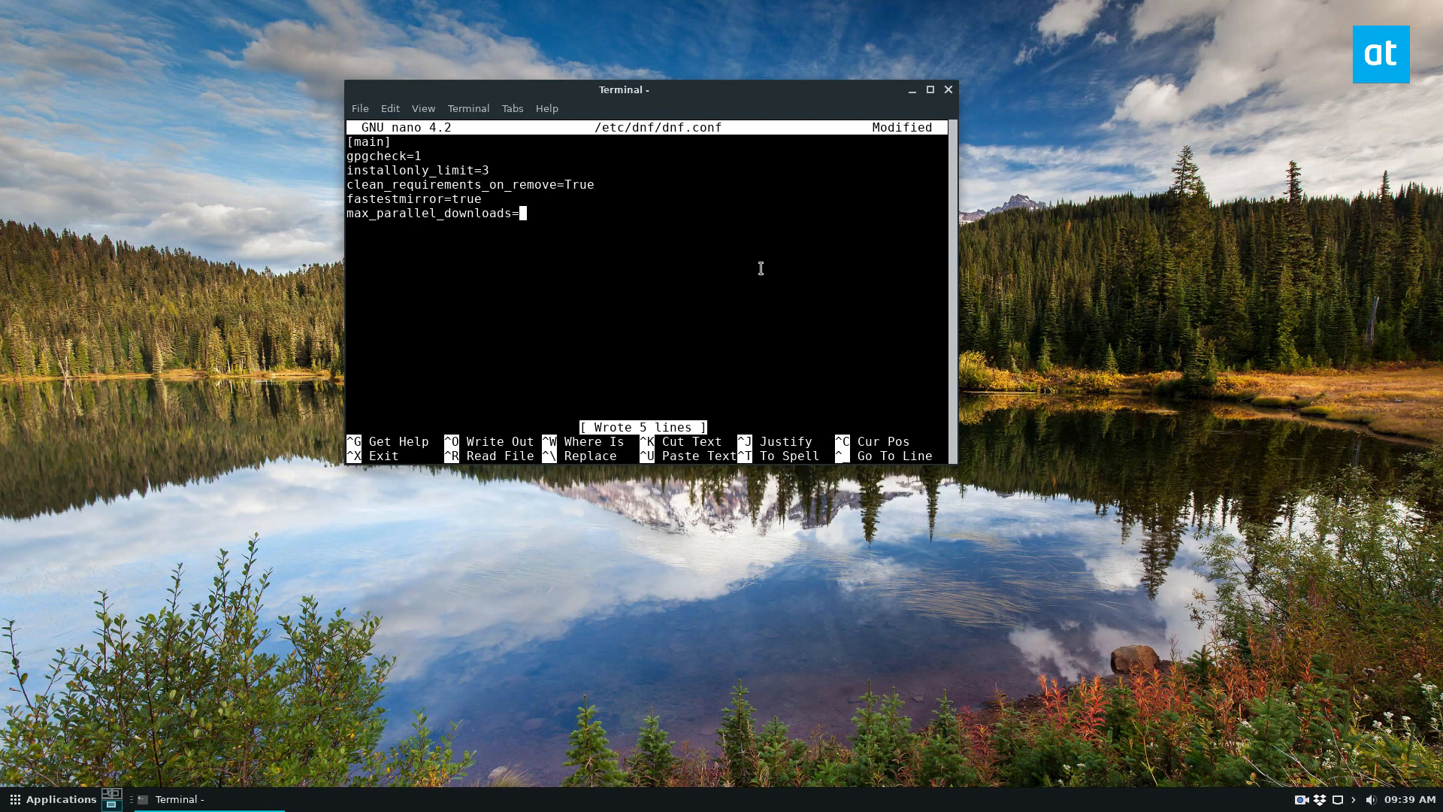
{"action": "type", "text": "10"}
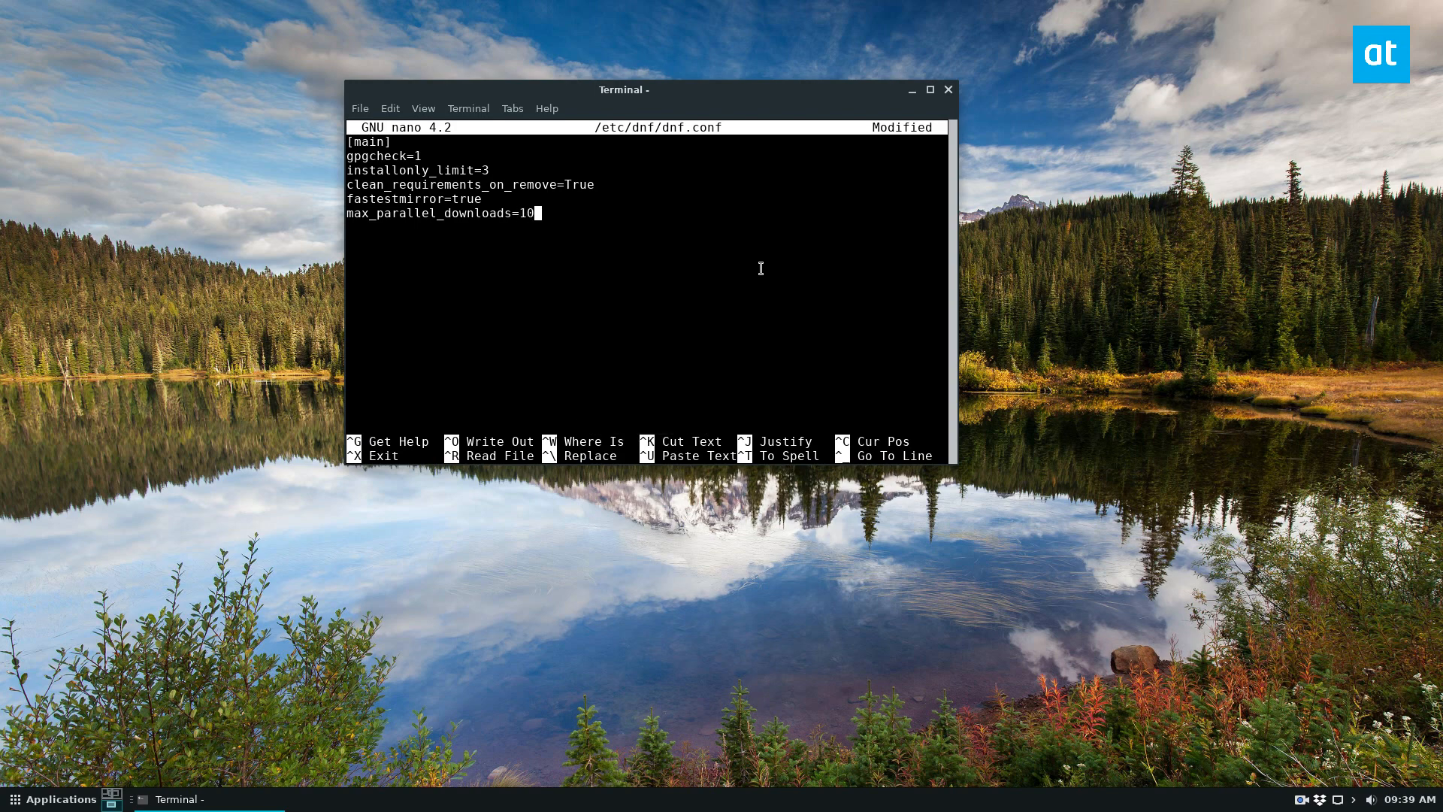
{"action": "key", "text": "ctrl+o"}
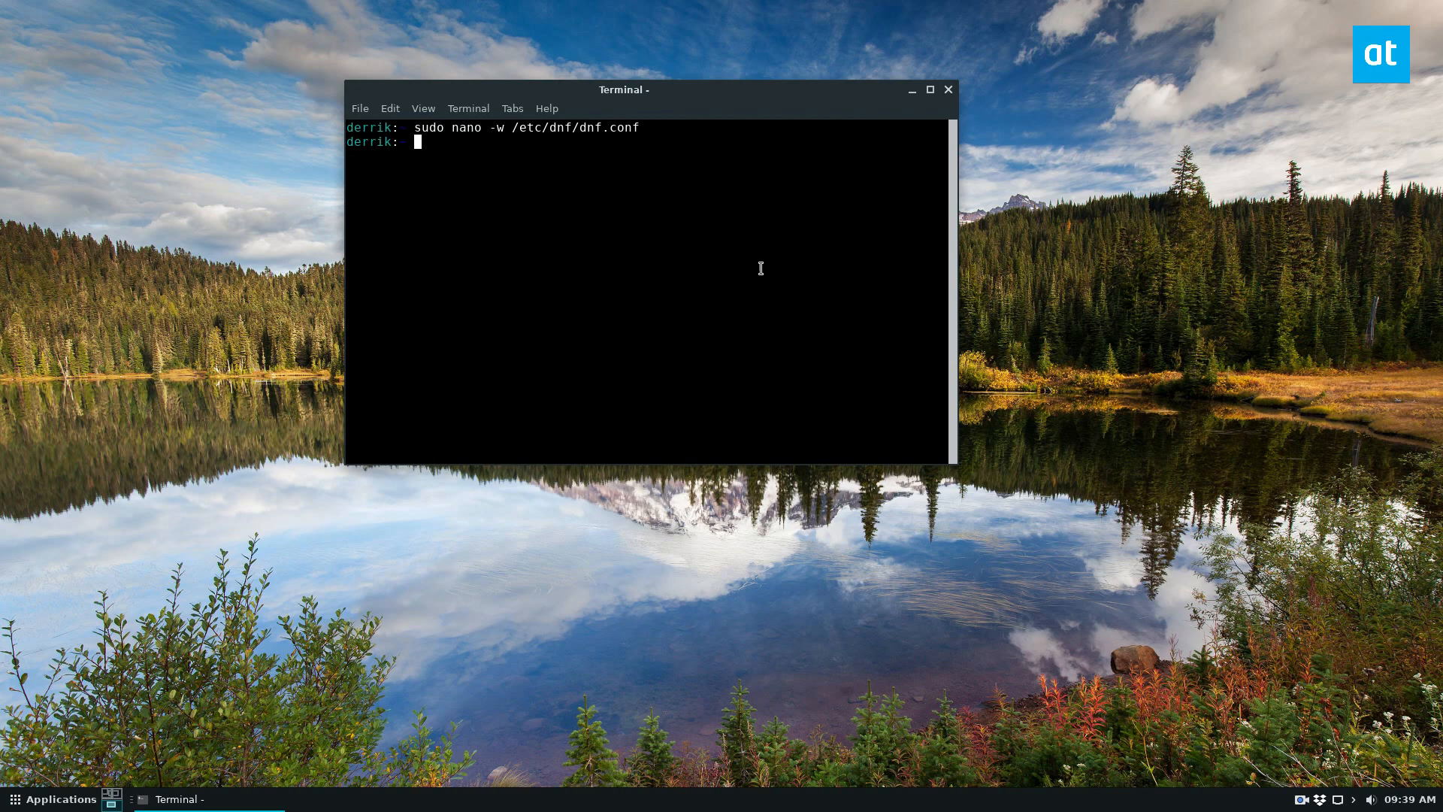
Run 'sudo dnf install midori' and answer y to install Midori with its dependencies.
{"action": "type", "text": "sudo"}
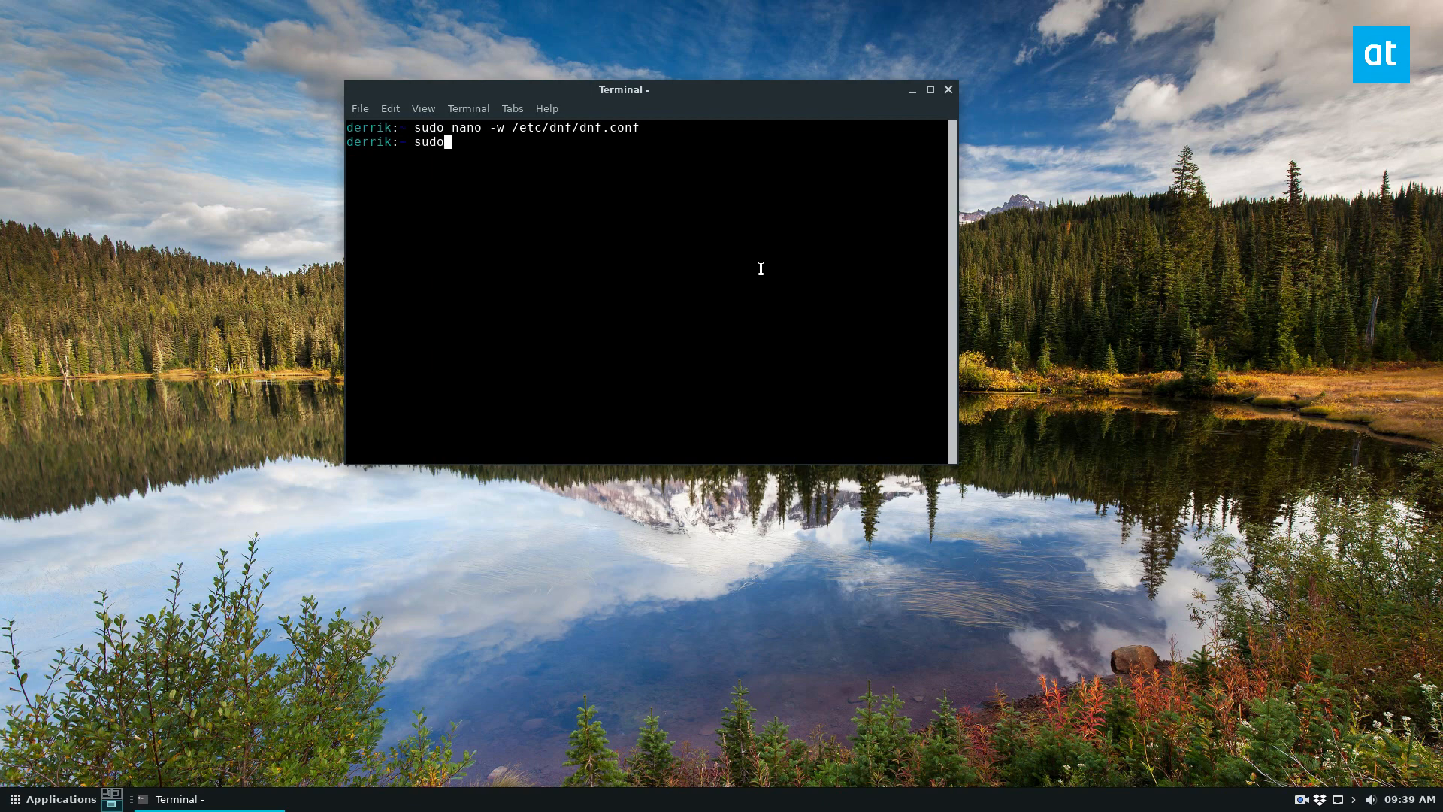
{"action": "type", "text": "dnf install midori"}
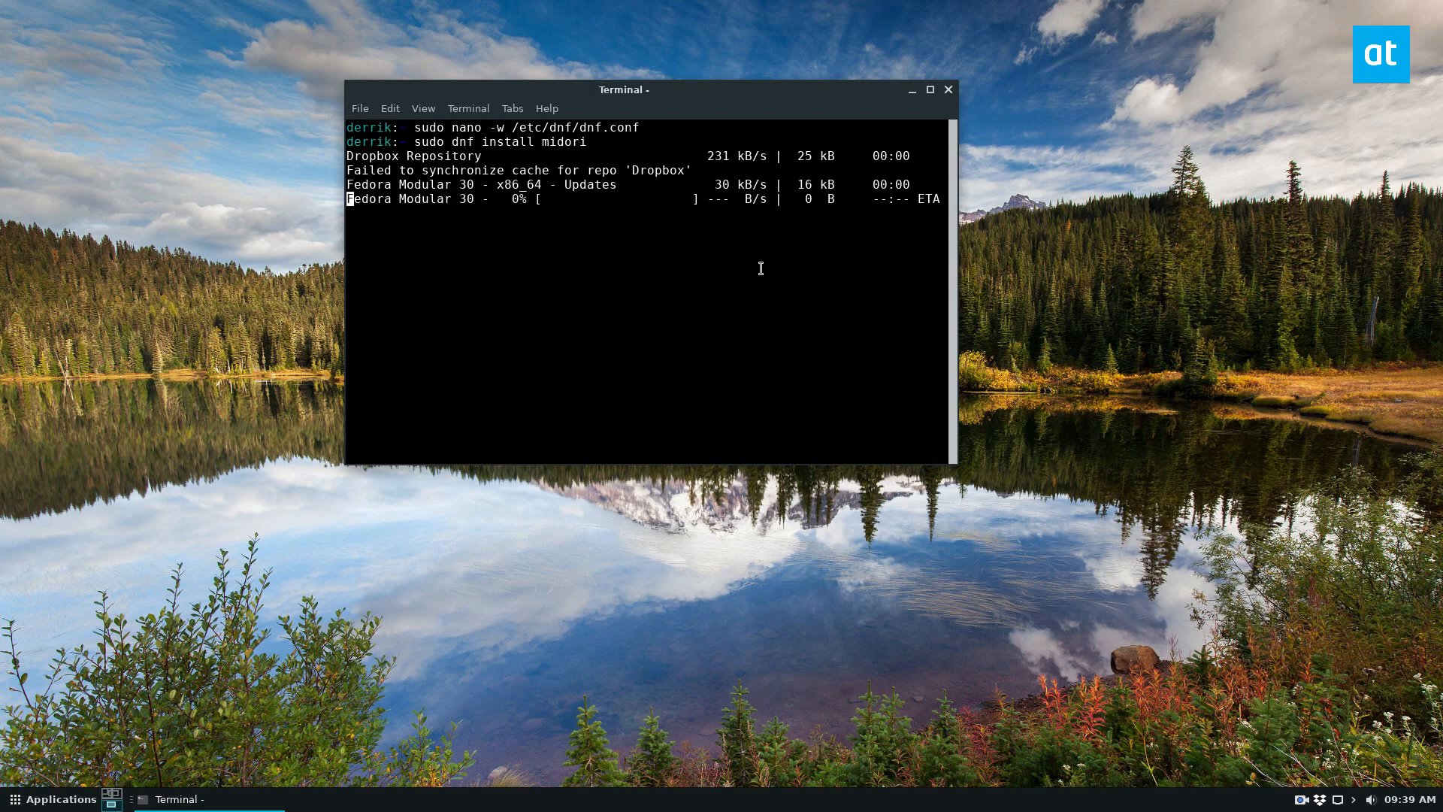
{"action": "mouse_move", "coordinate": [1201, 105]}
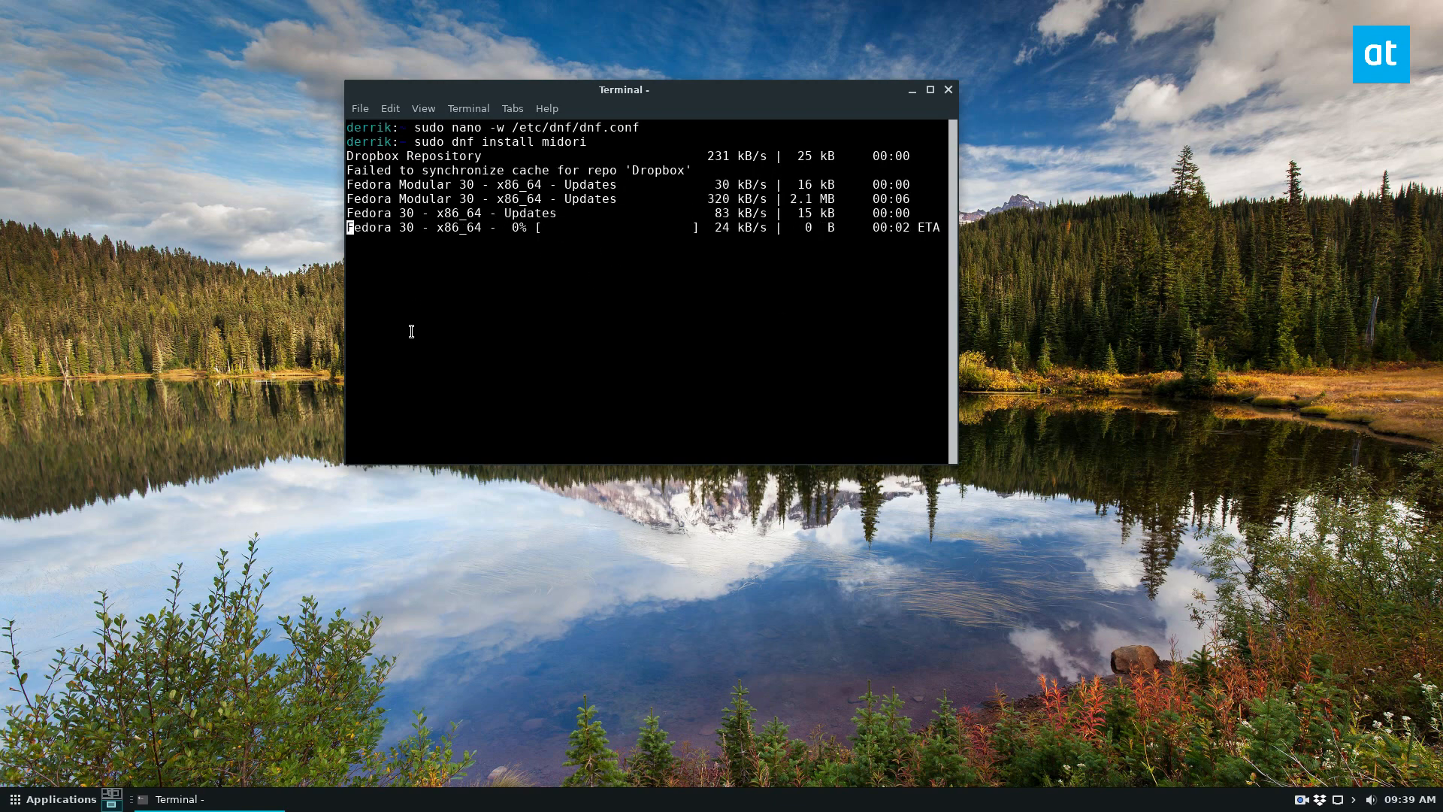
{"action": "mouse_move", "coordinate": [547, 101]}
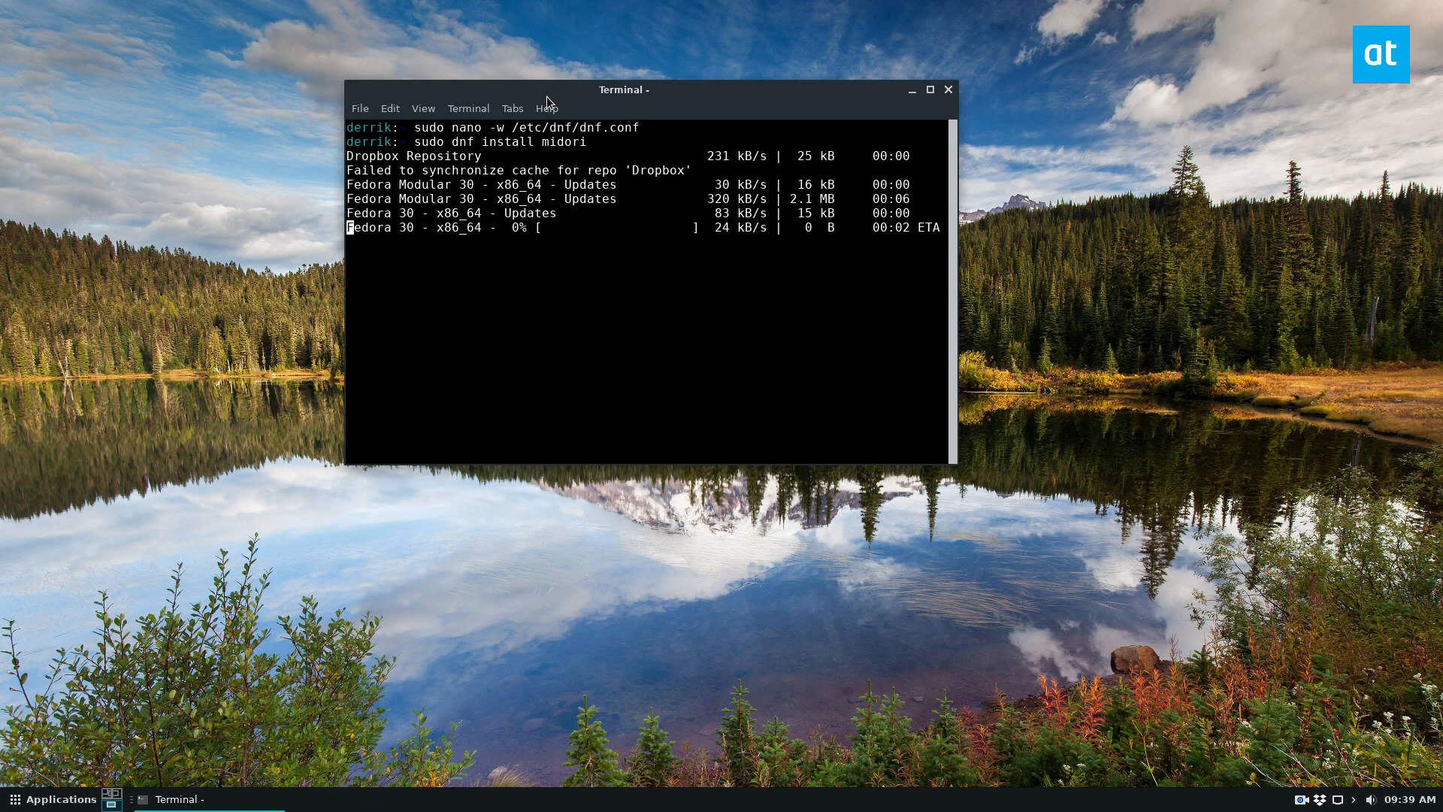
{"action": "mouse_move", "coordinate": [591, 235]}
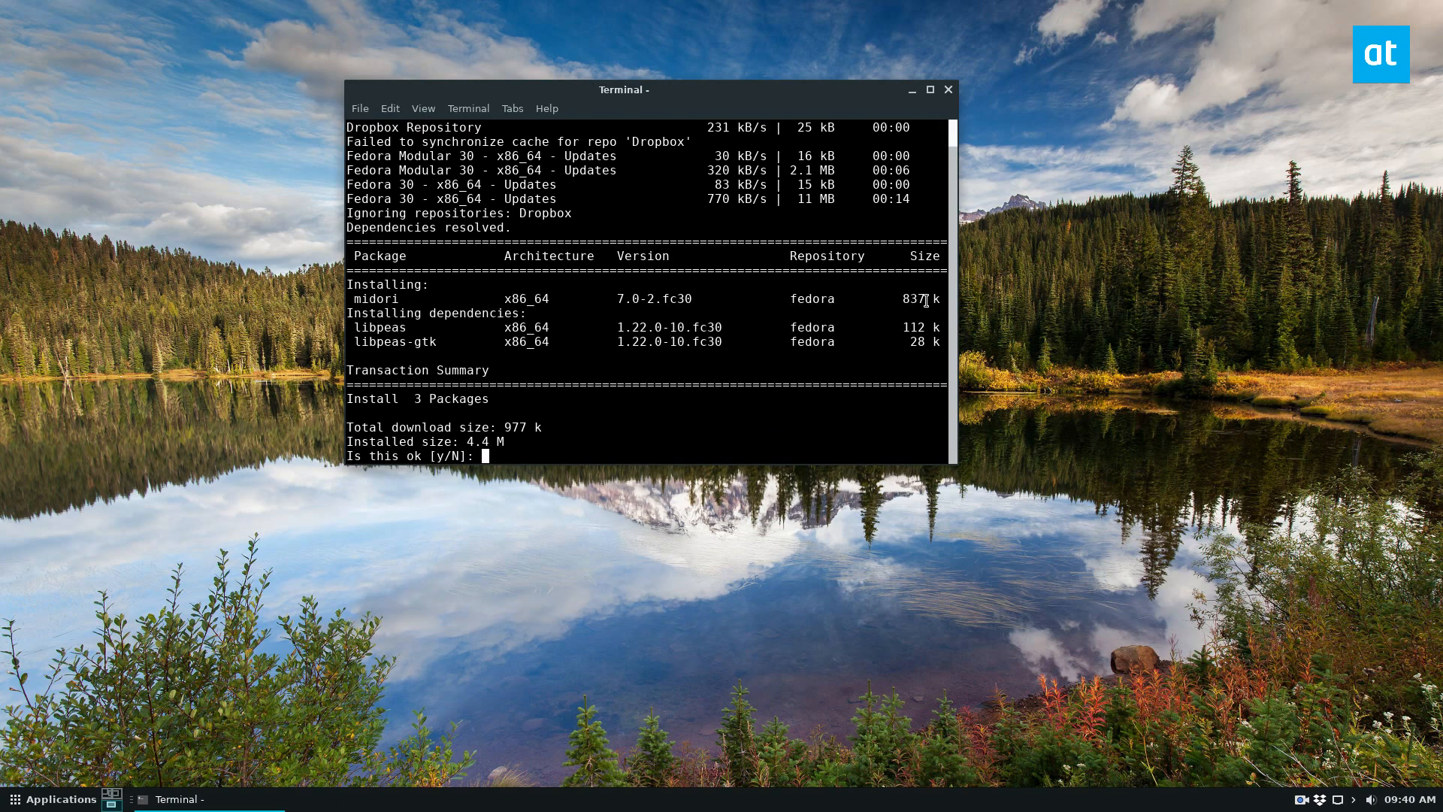
{"action": "type", "text": "y"}
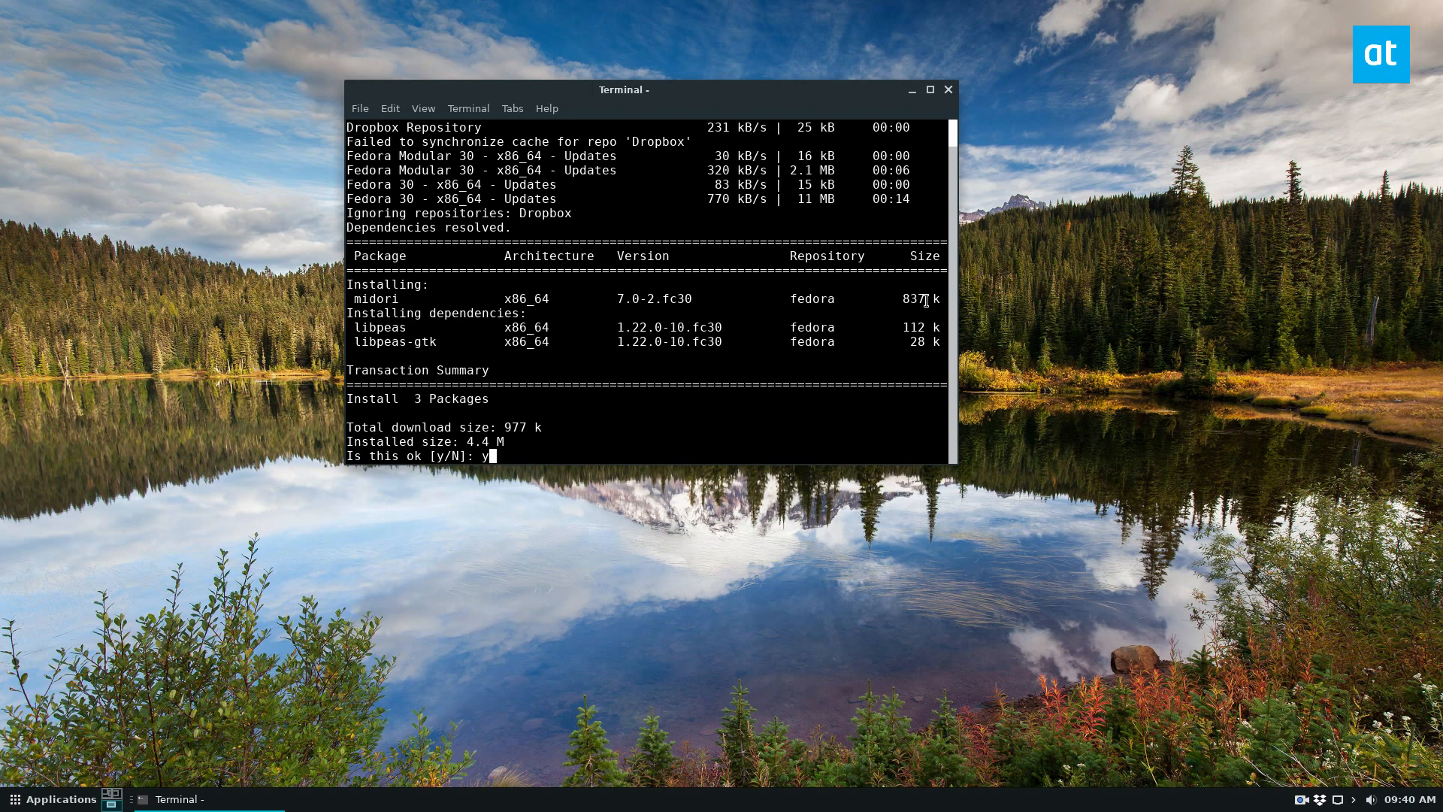
{"action": "key", "text": "Return"}
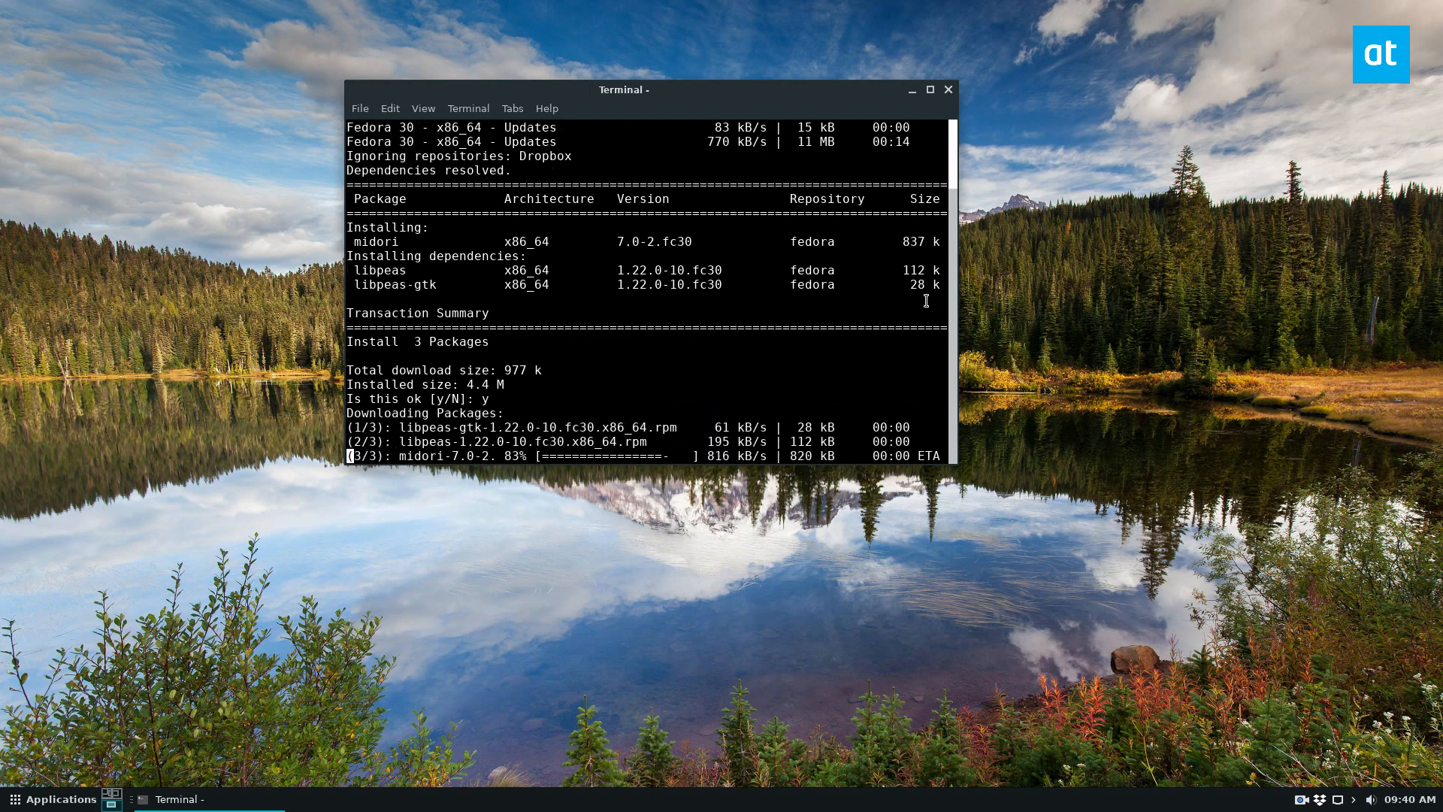
{"action": "mouse_move", "coordinate": [831, 365]}
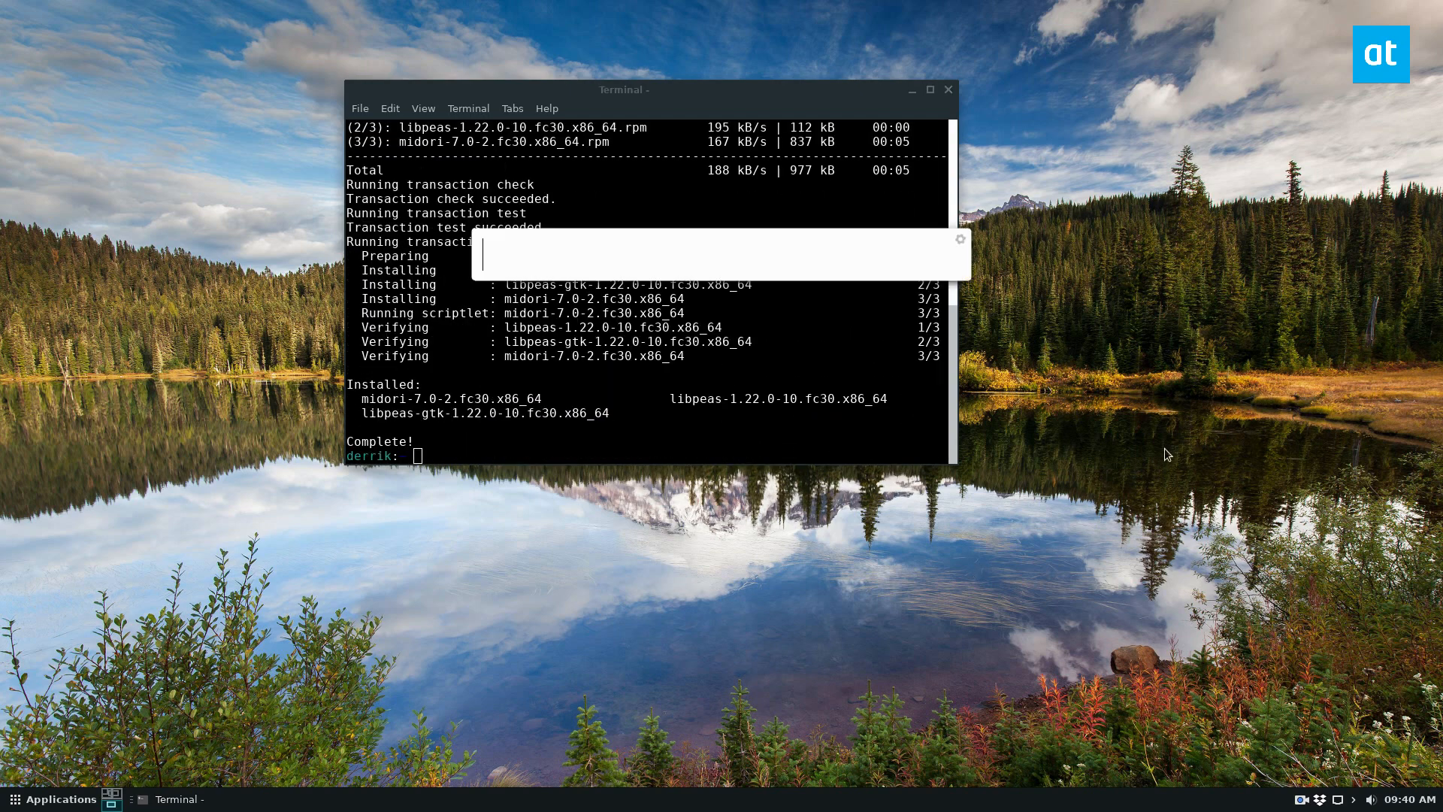
Launch the newly installed Midori browser from the application launcher by searching 'mido'.
{"action": "type", "text": "mido"}
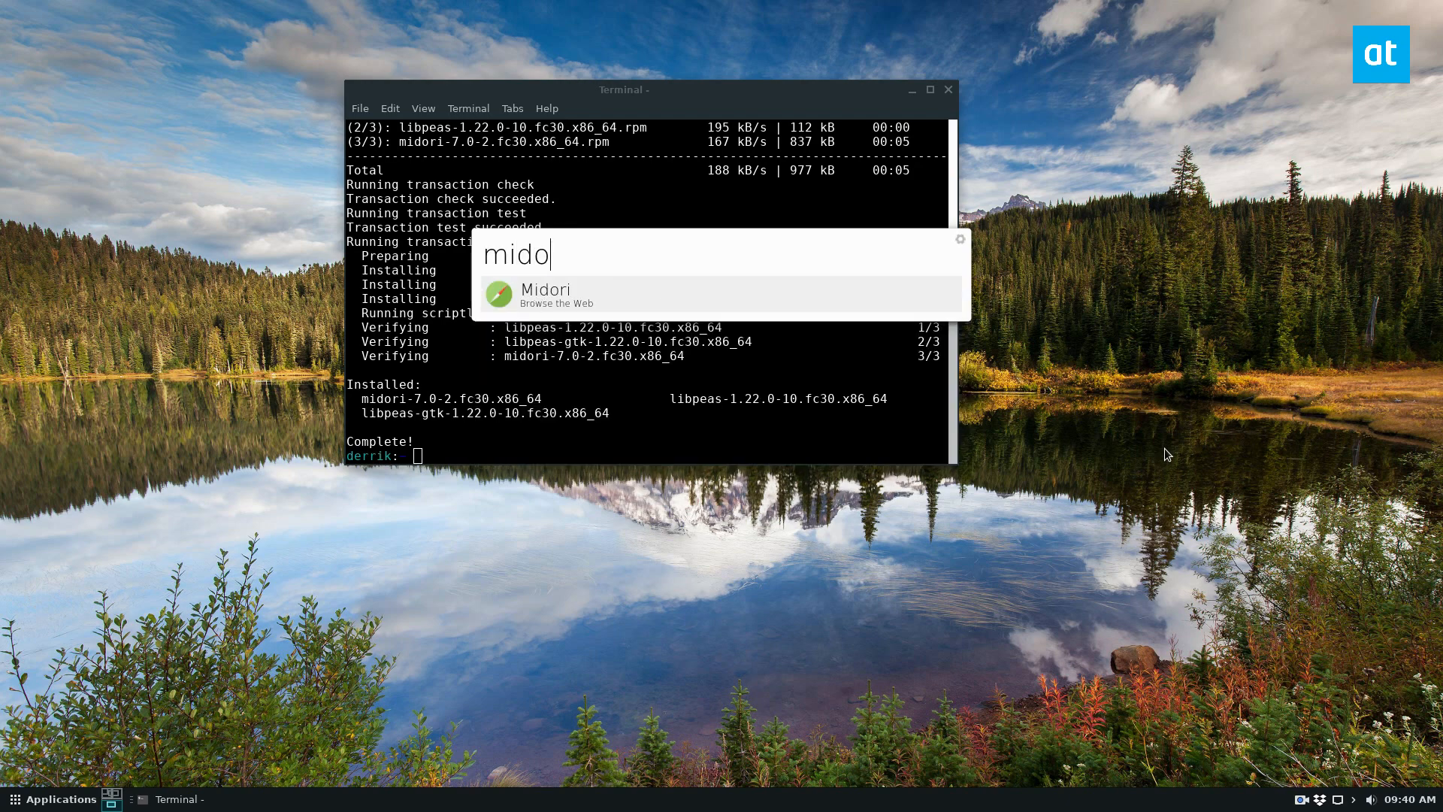
{"action": "left_click", "coordinate": [542, 294]}
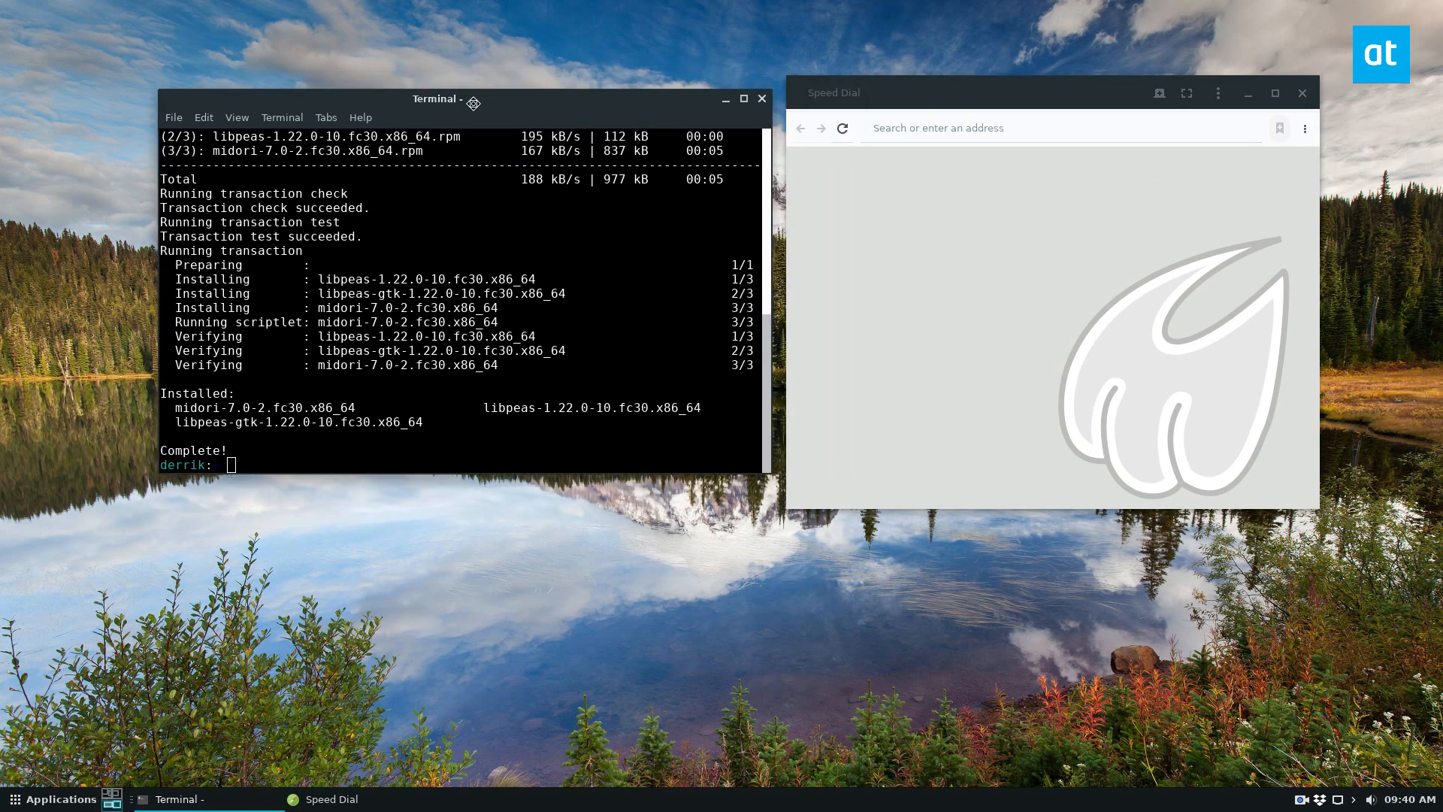
{"action": "left_click_drag", "start_coordinate": [445, 99], "coordinate": [438, 113]}
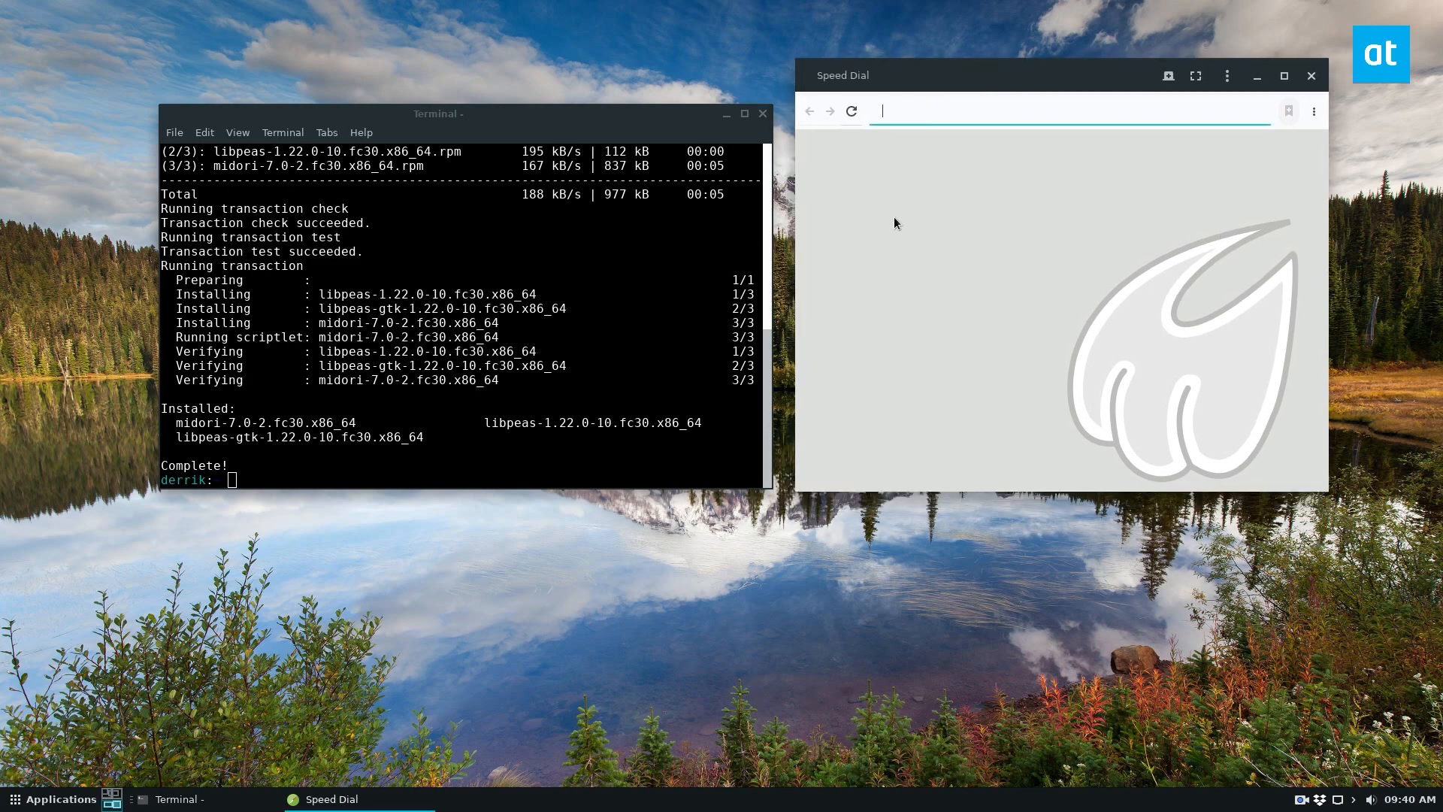
{"action": "mouse_move", "coordinate": [753, 776]}
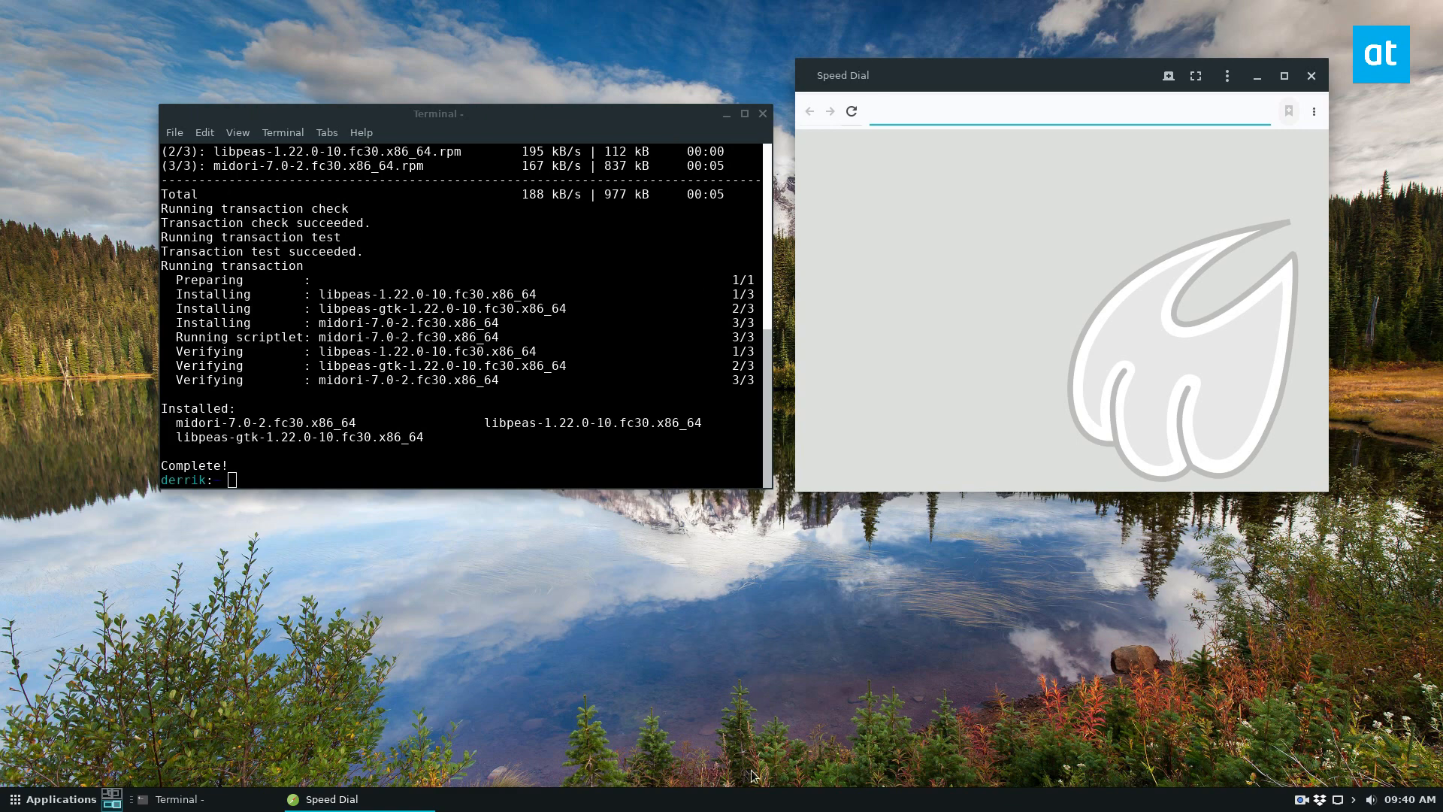
{"action": "left_click", "coordinate": [1058, 109]}
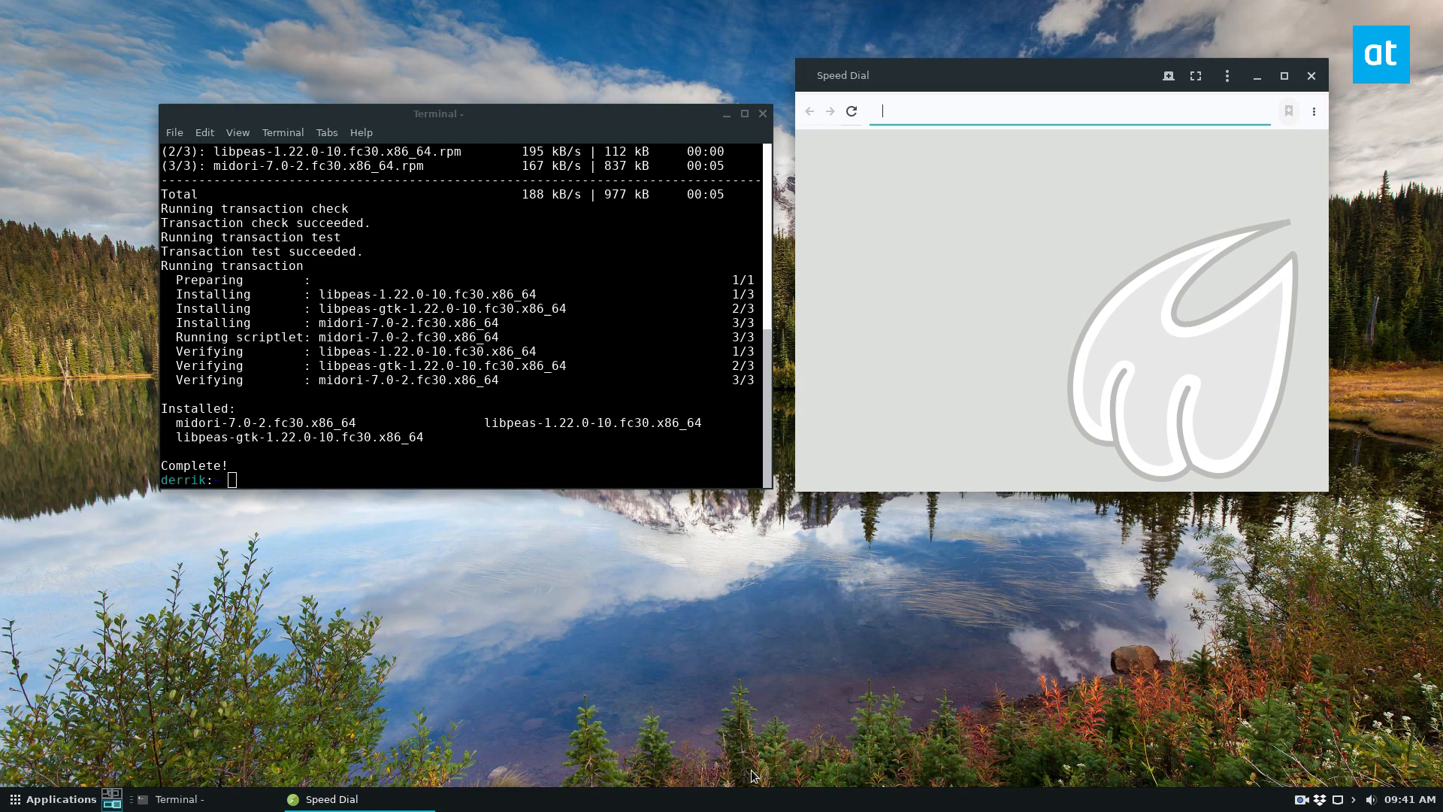